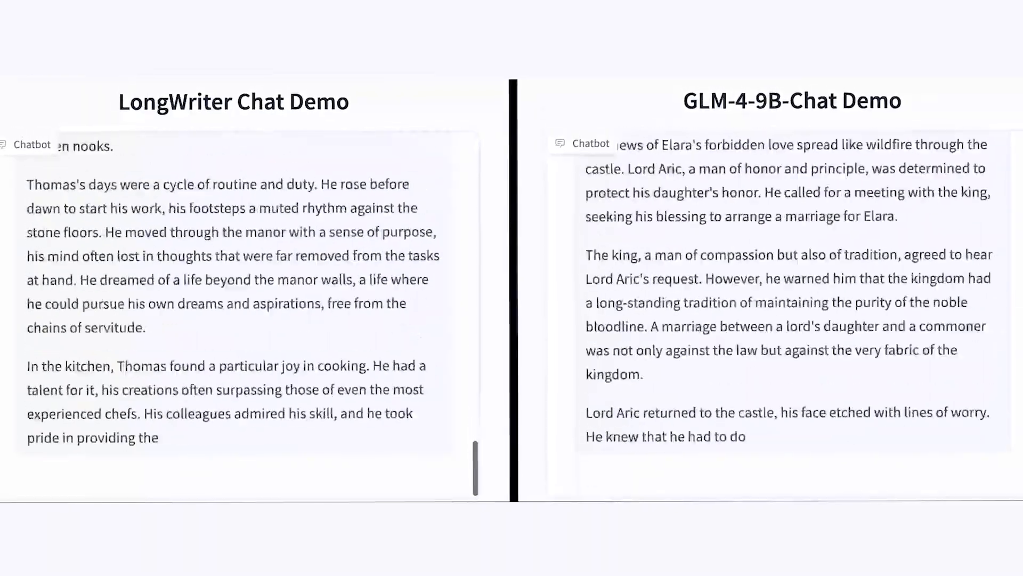
scroll("down", 3)
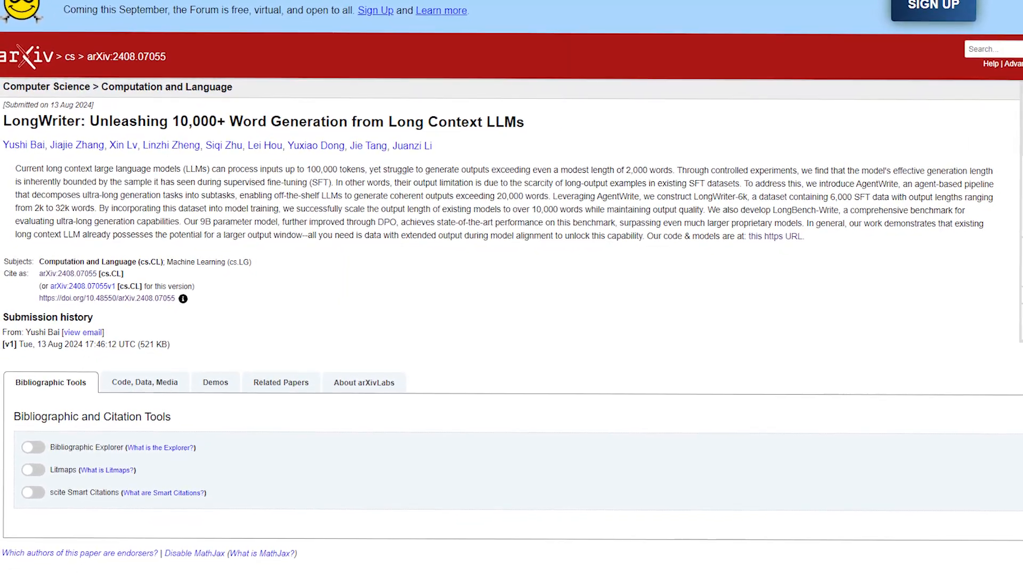
scroll("down", 3)
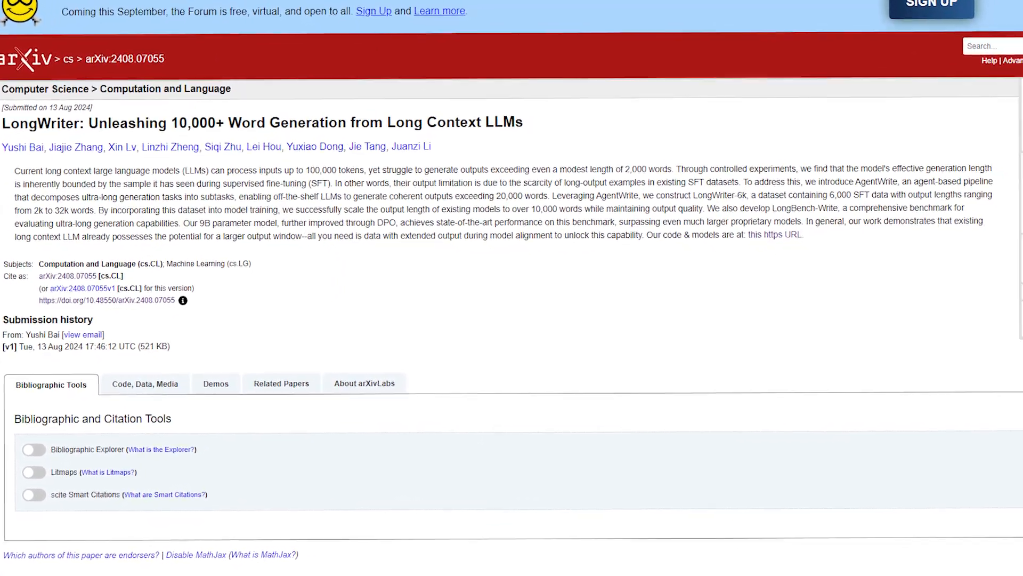